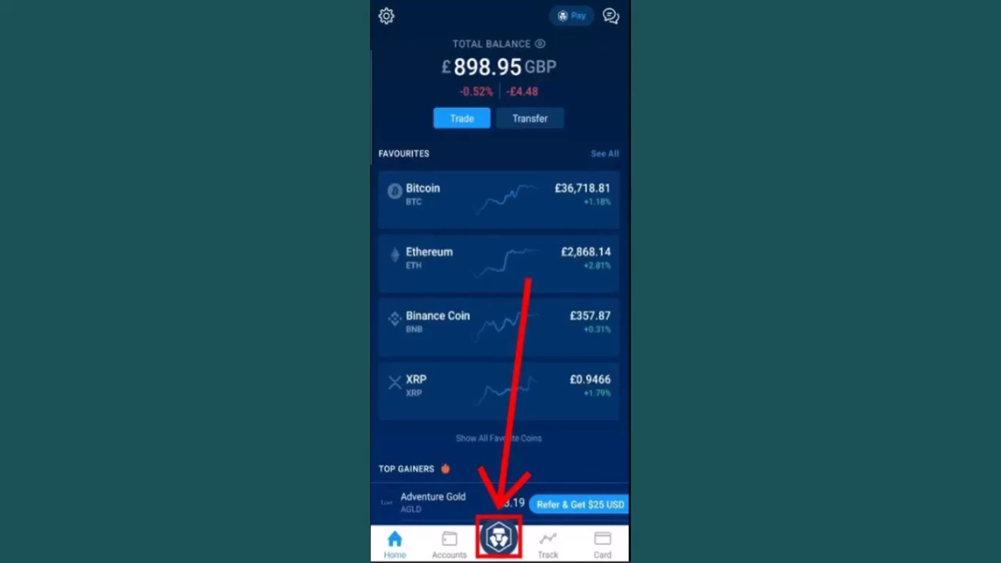
- Open the main menu from the Crypto.com logo in the bottom navigation bar
click(499, 538)
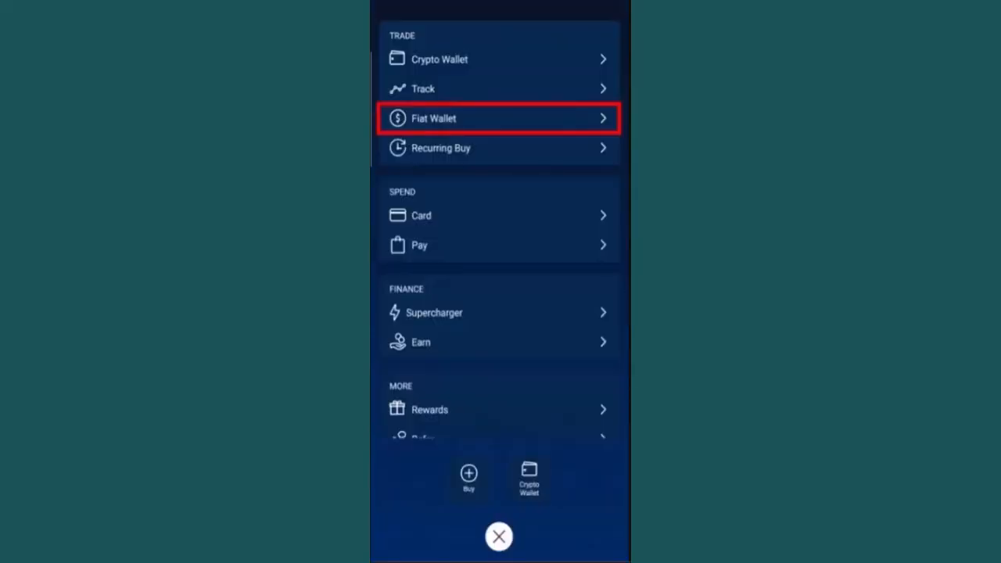